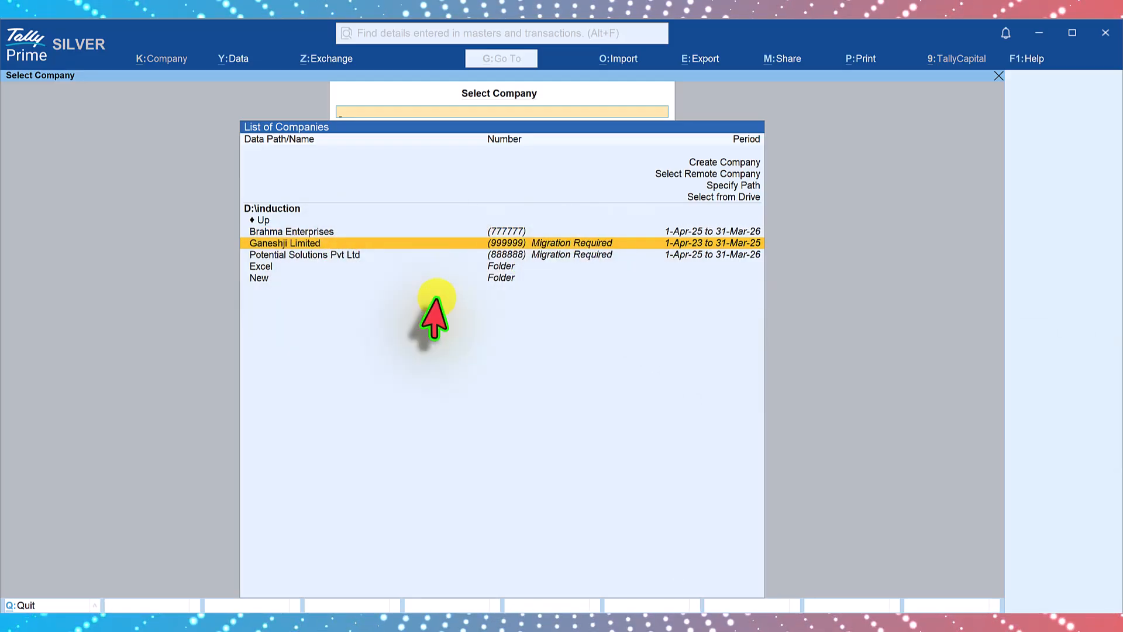
Migrate Ganeshji Limited with Backup Company Data before Migration set to No.
left_click(291, 243)
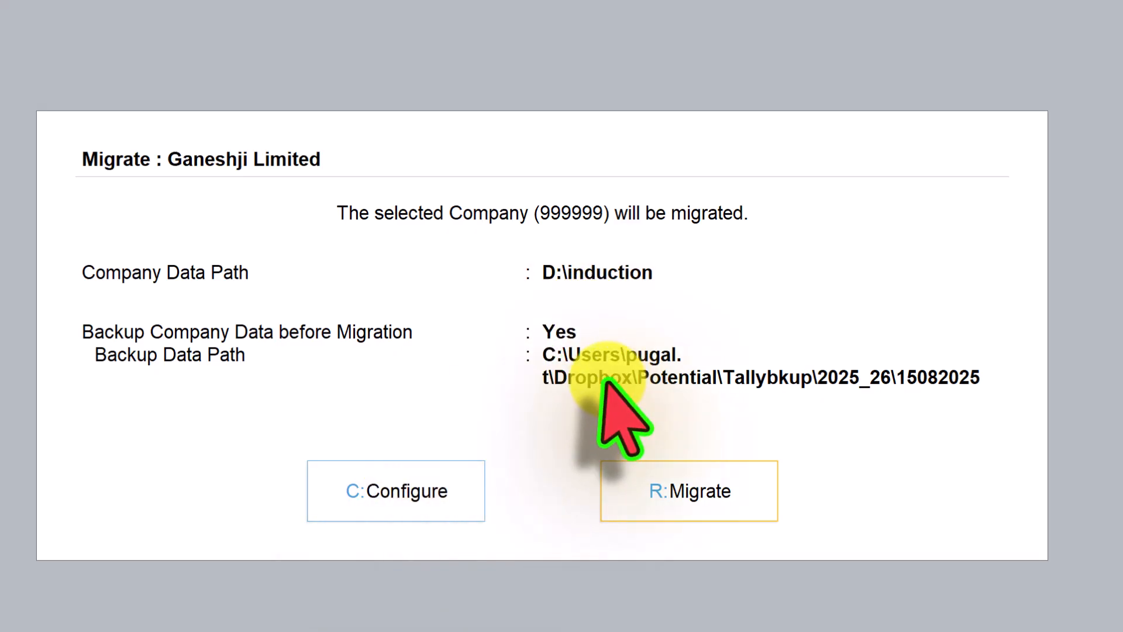
mouse_move(905, 415)
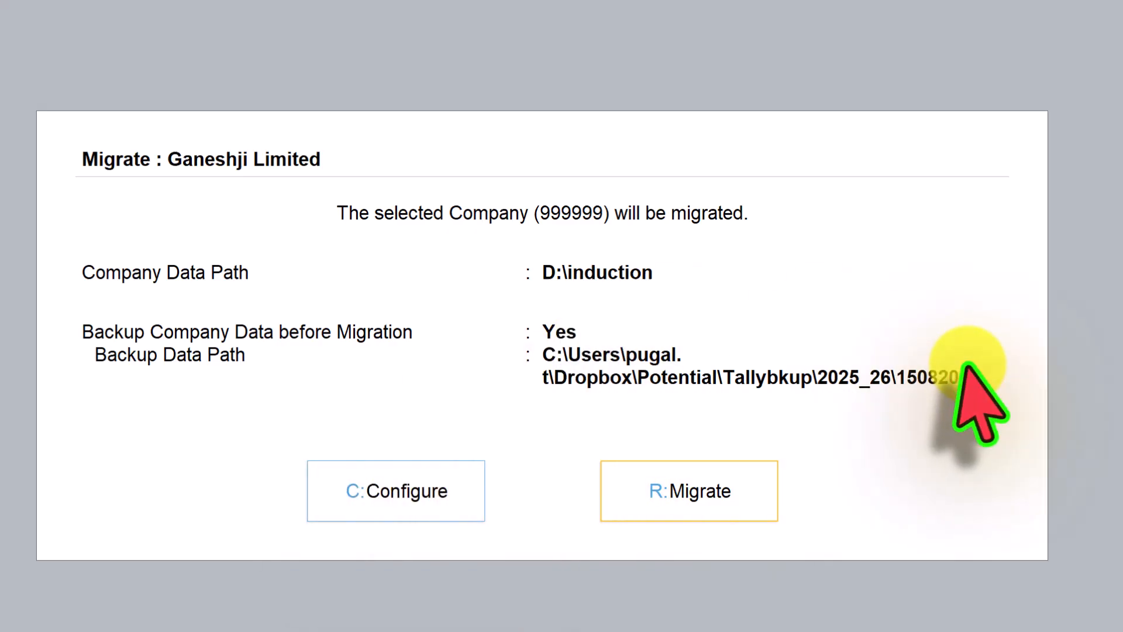
left_click(396, 490)
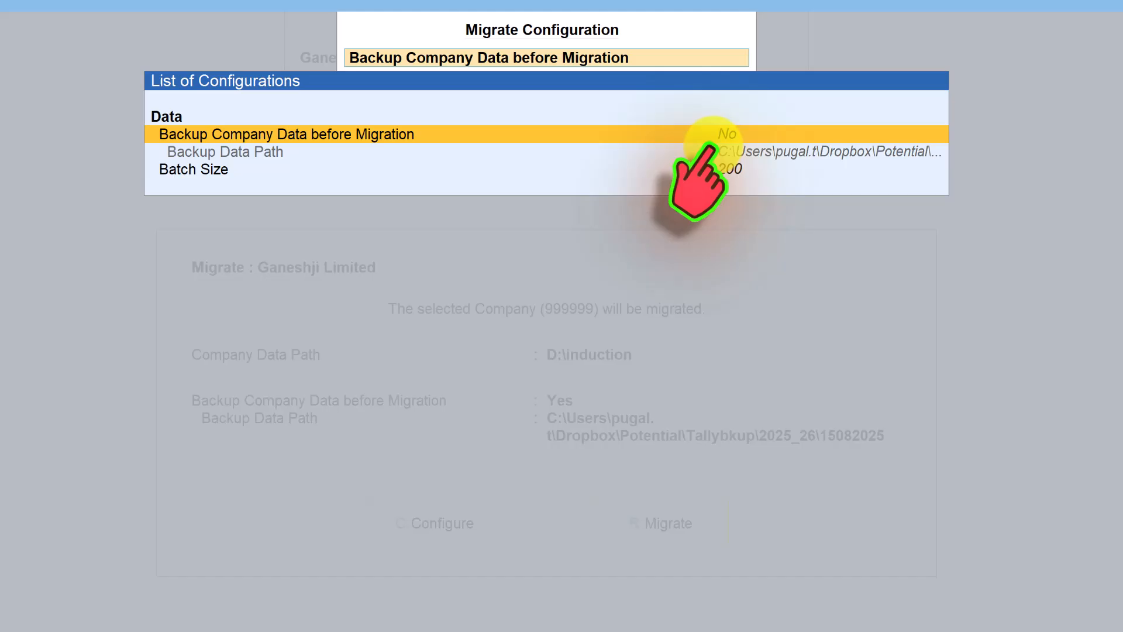
mouse_move(631, 512)
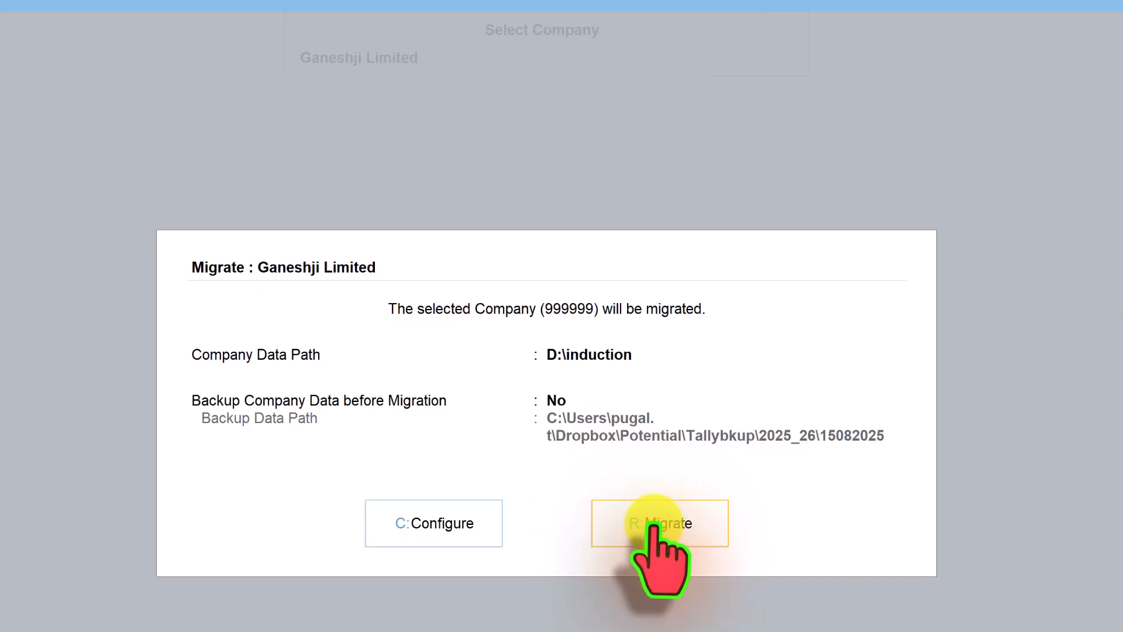
left_click(659, 523)
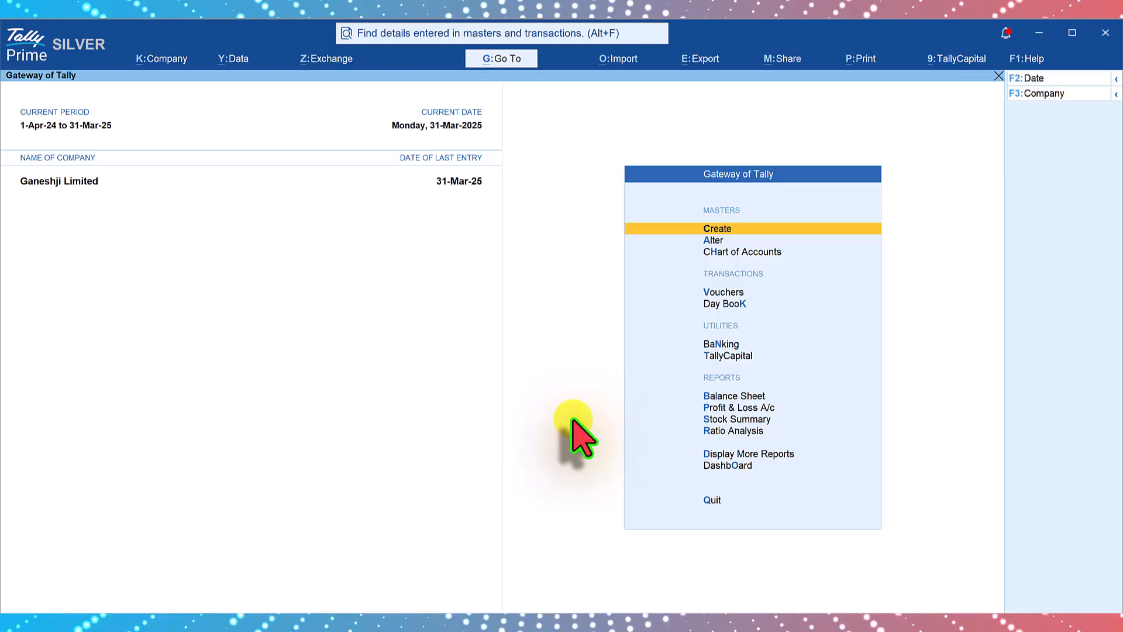
mouse_move(200, 115)
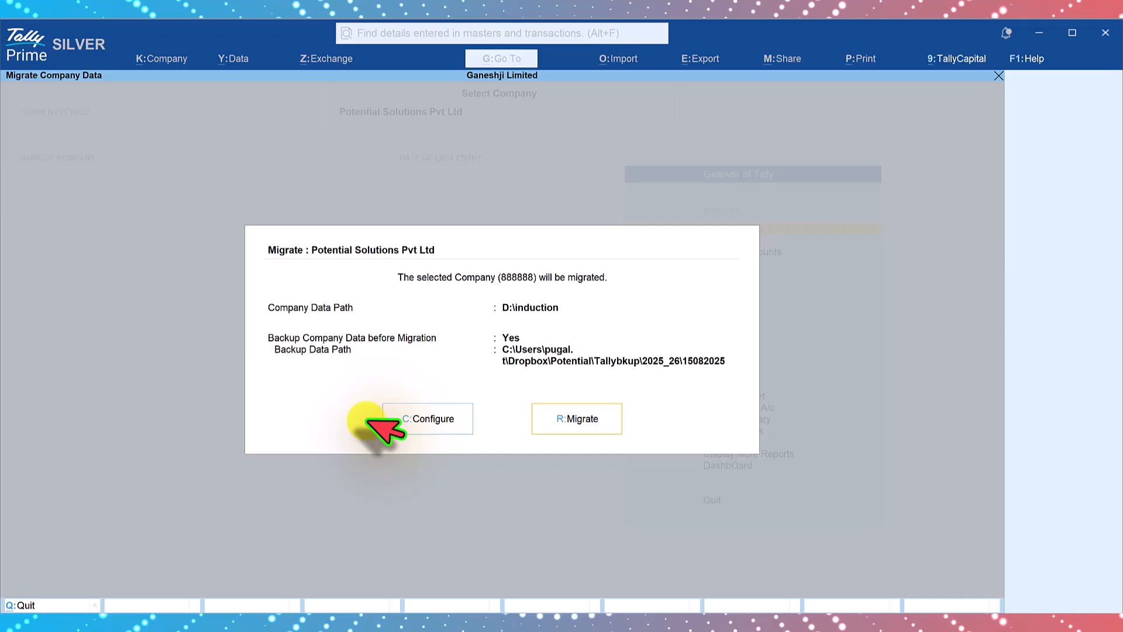
Migrate Potential Solutions Pvt Ltd with backup before migration set to No.
left_click(426, 418)
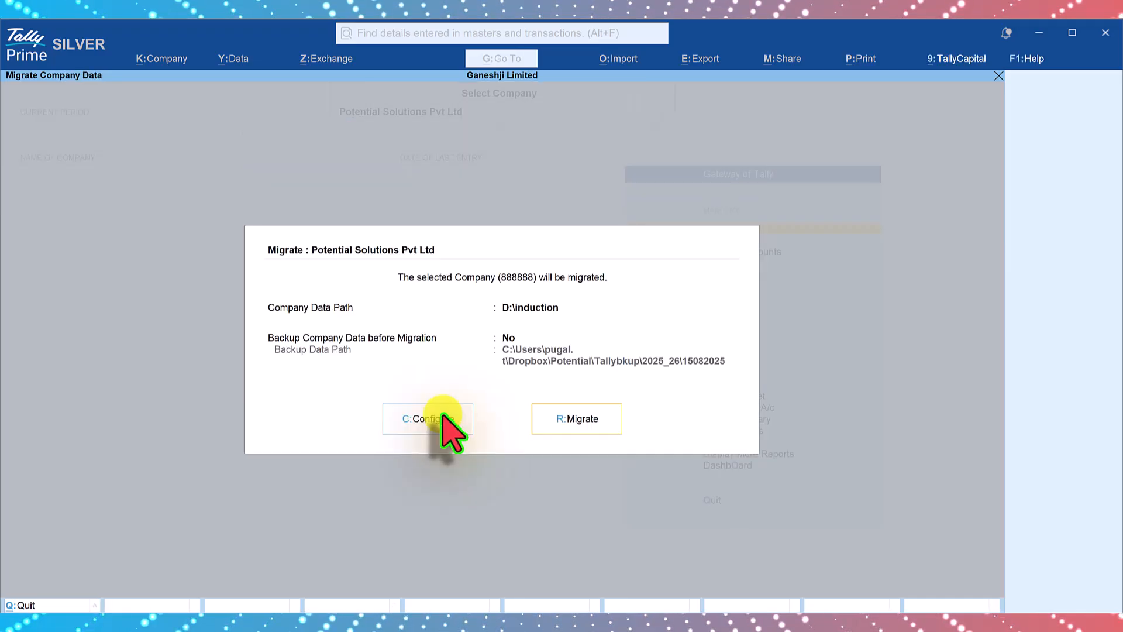
left_click(428, 419)
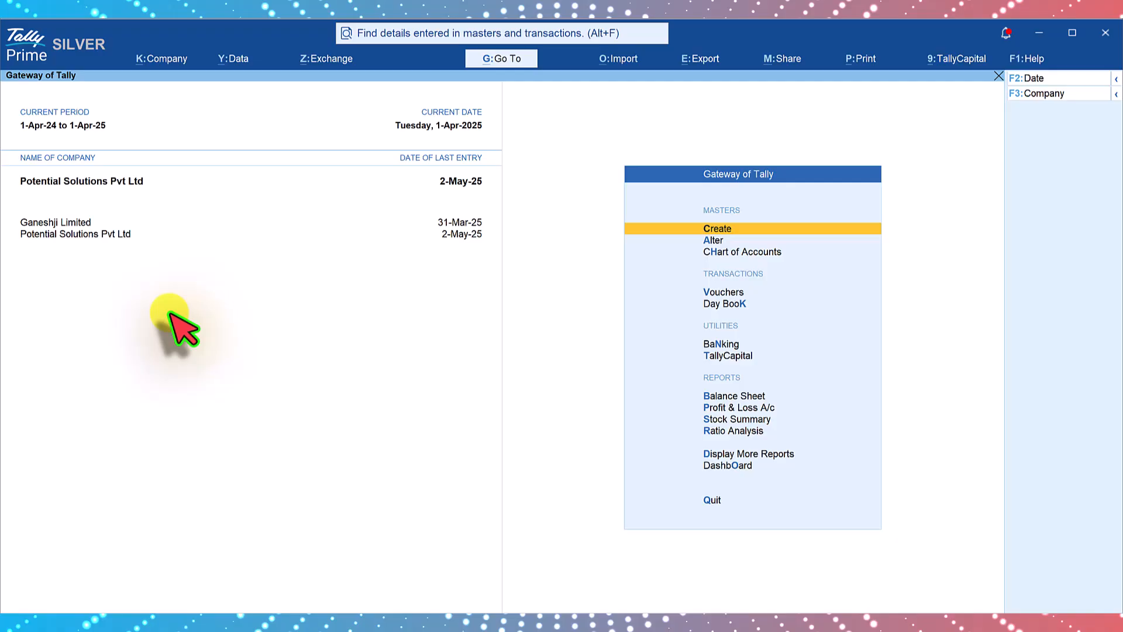
mouse_move(544, 426)
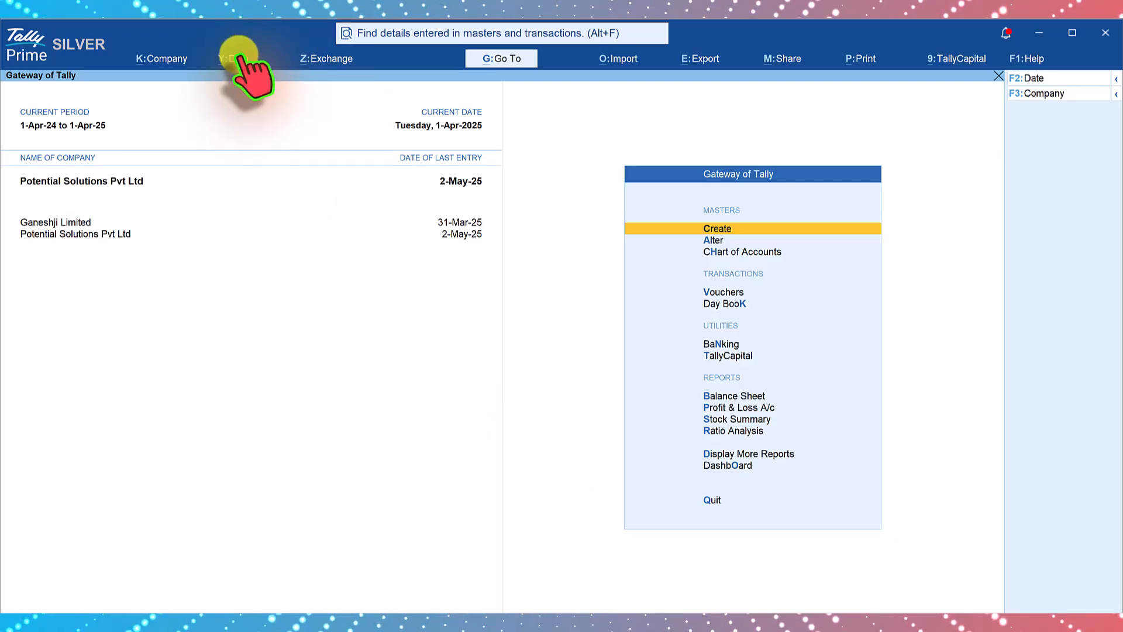
left_click(250, 58)
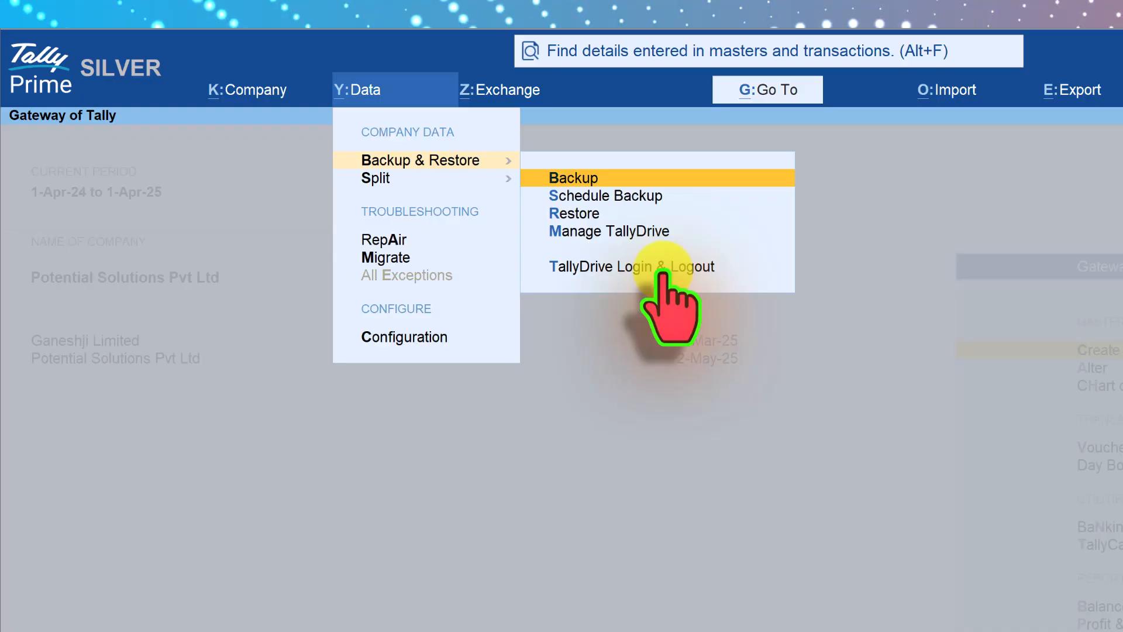
left_click(631, 265)
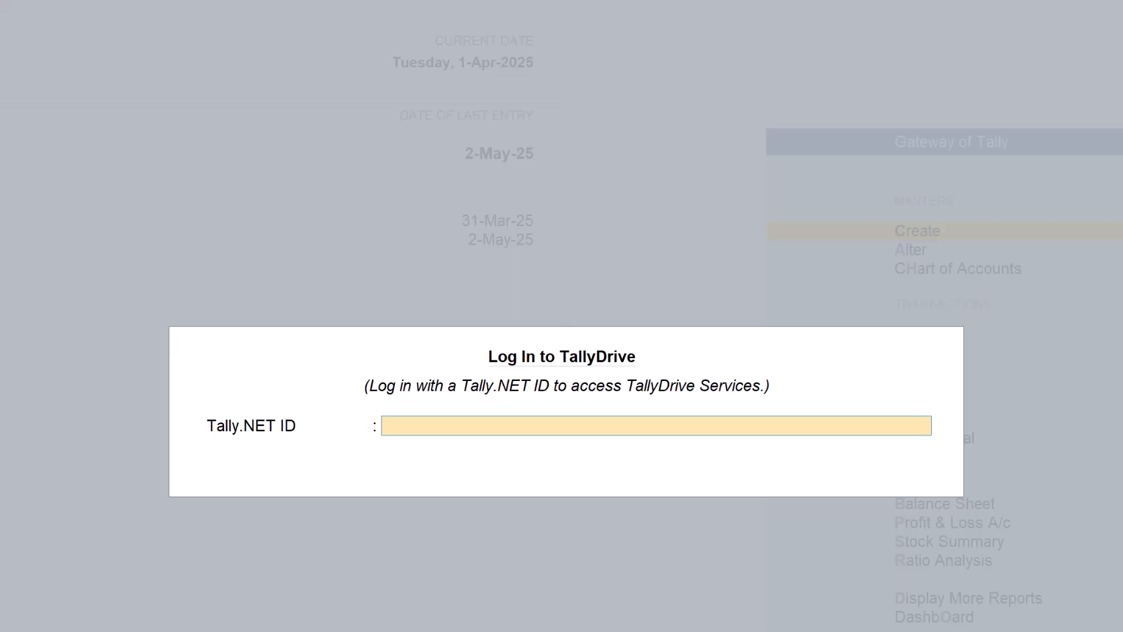
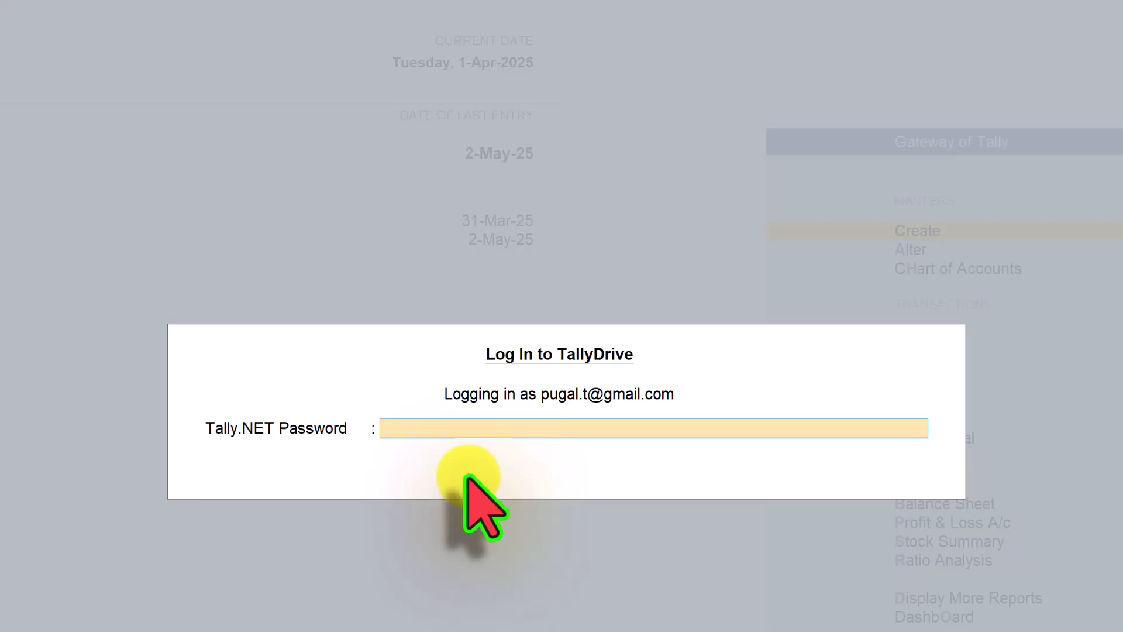
mouse_move(617, 444)
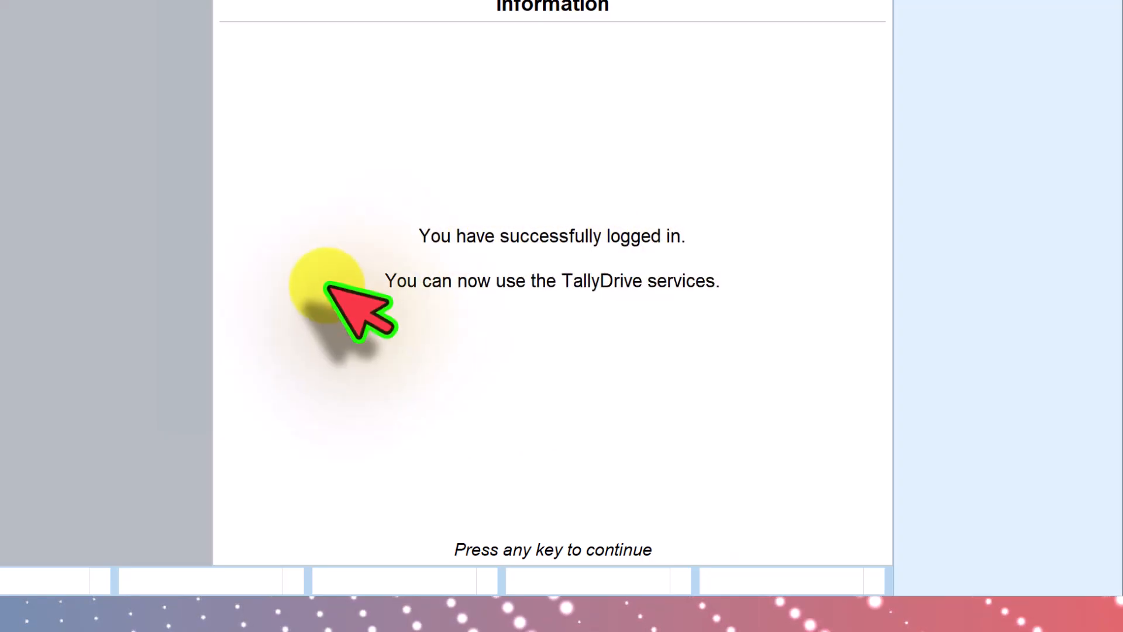
key("enter")
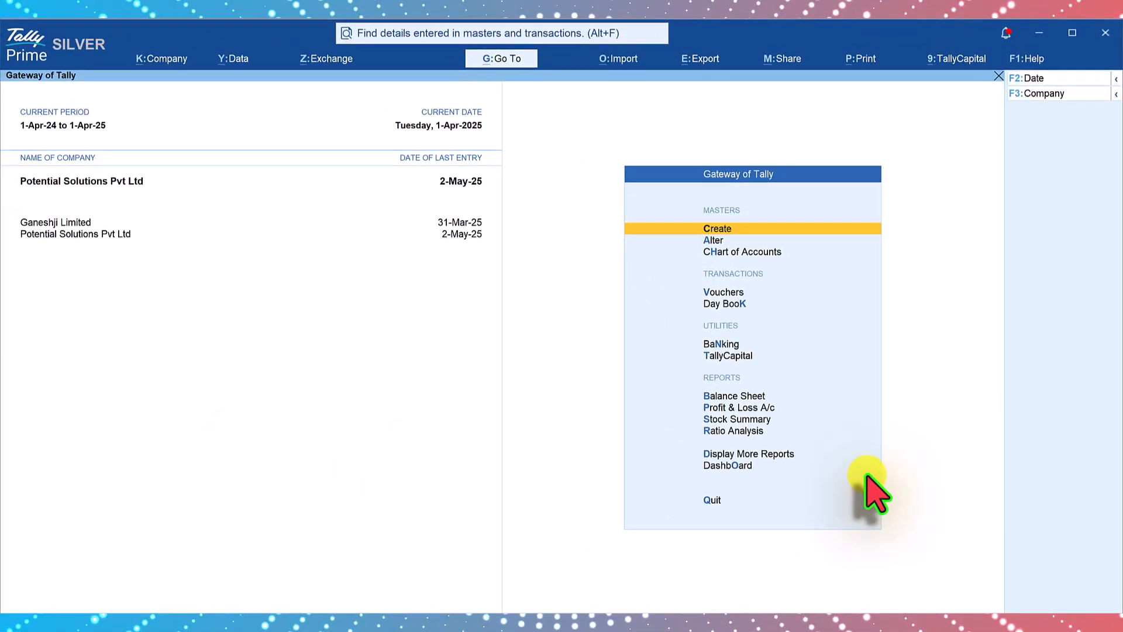
mouse_move(870, 490)
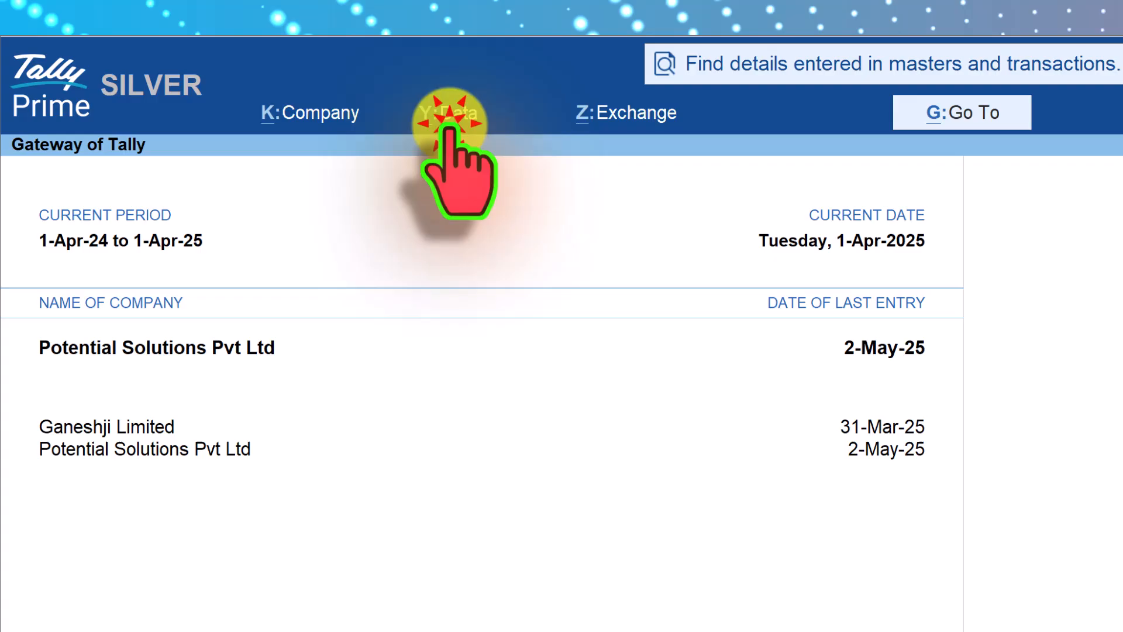
Start a backup to TallyDrive selecting Ganeshji Limited and Potential Solutions Pvt Ltd.
left_click(446, 112)
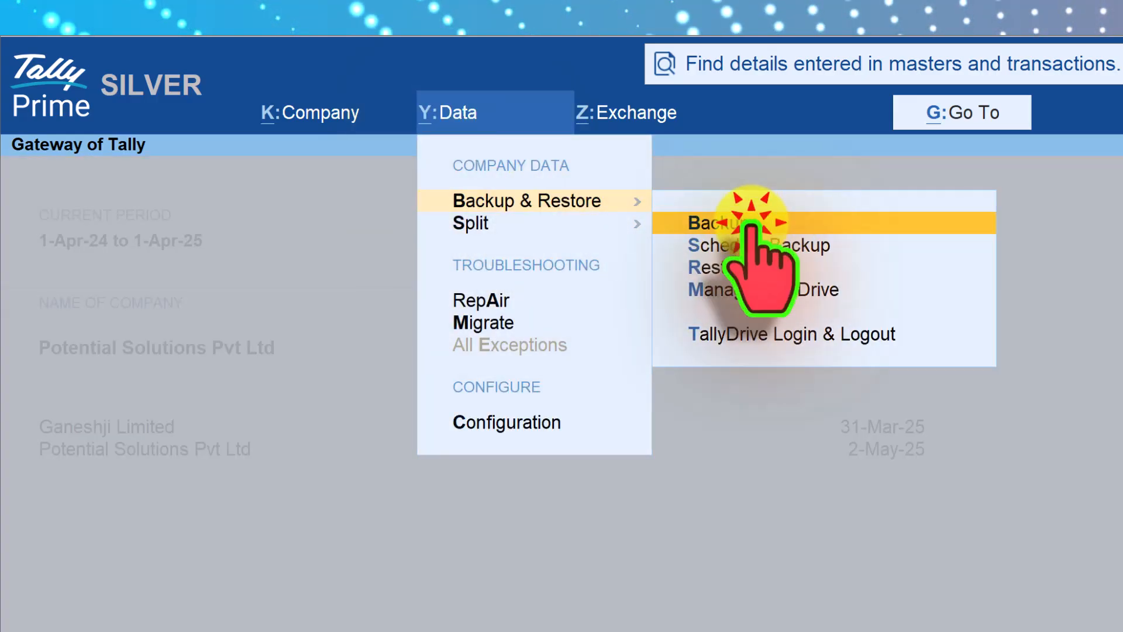
left_click(709, 222)
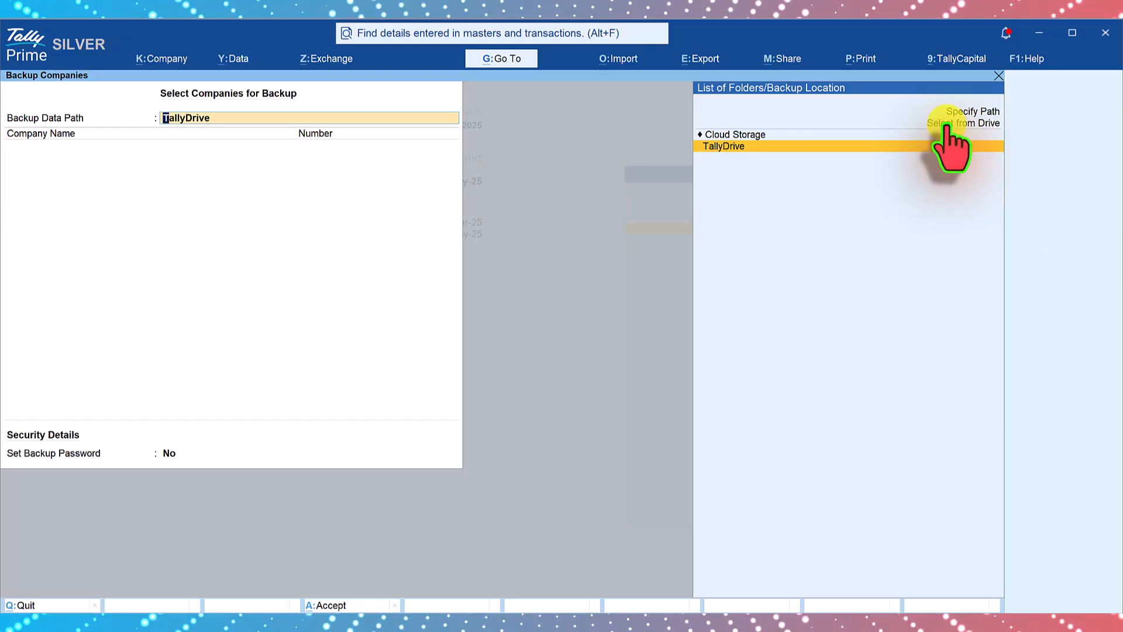
left_click(970, 123)
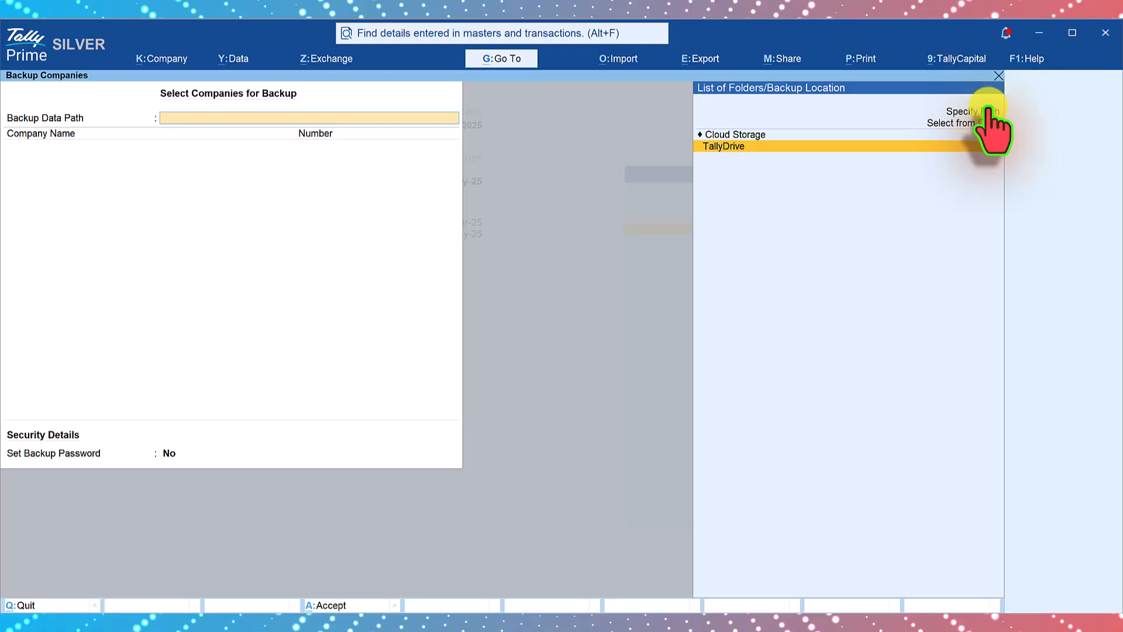
left_click(722, 146)
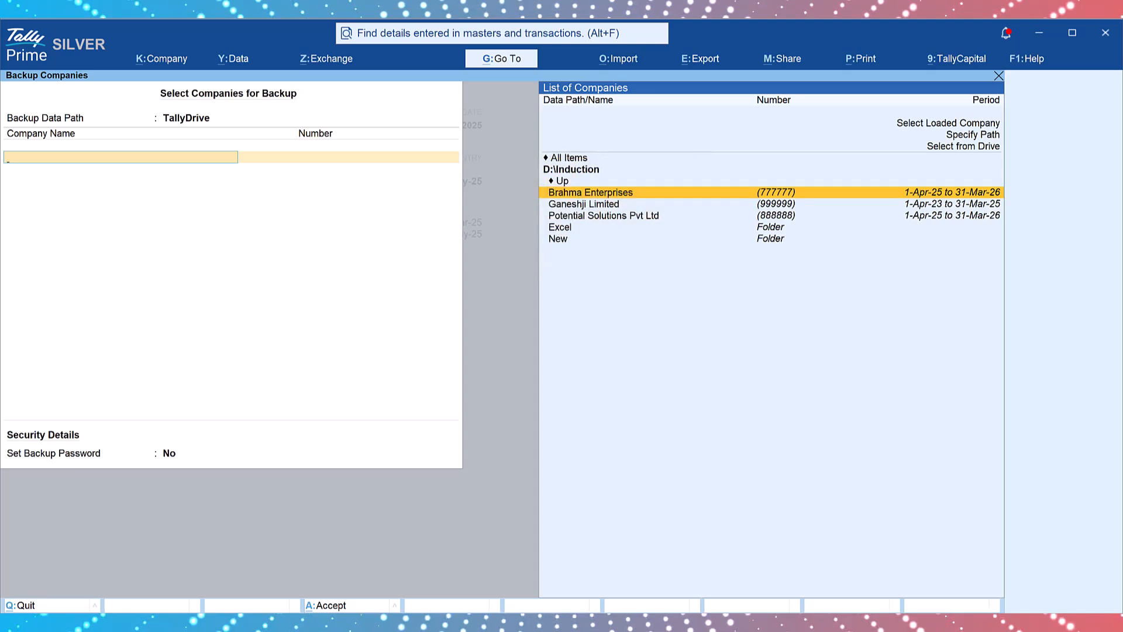
left_click(584, 204)
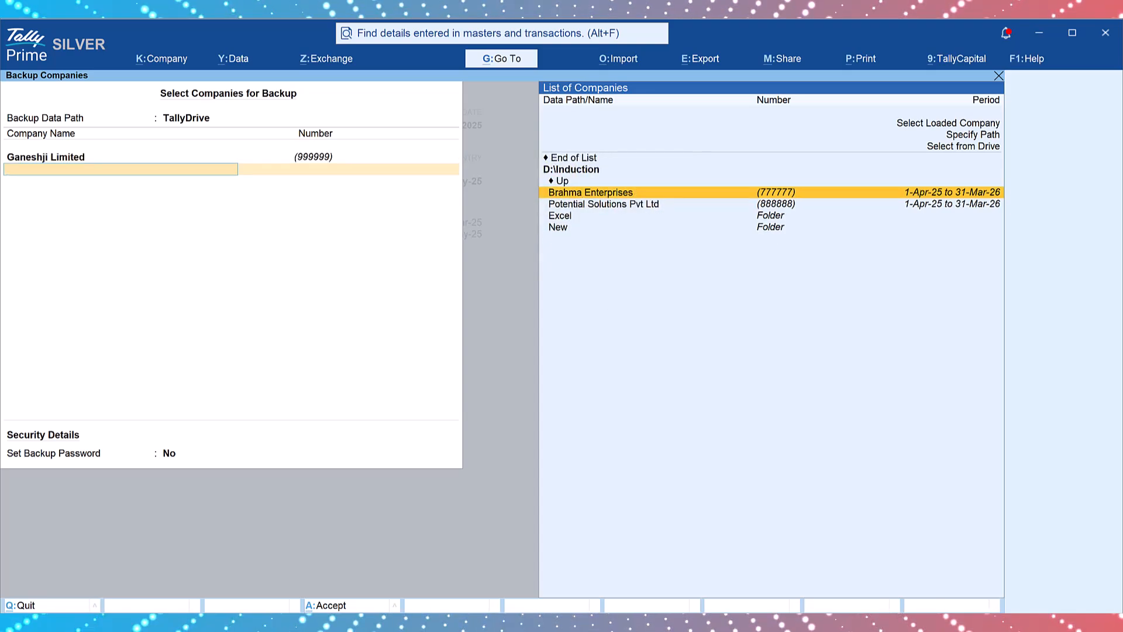
left_click(604, 204)
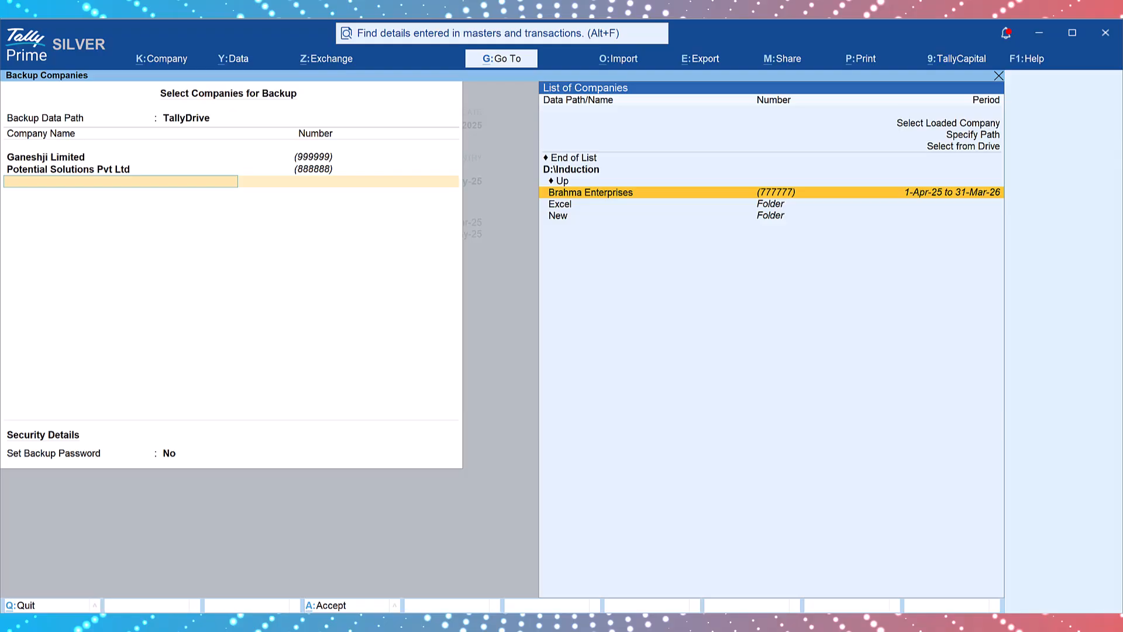
key("Up")
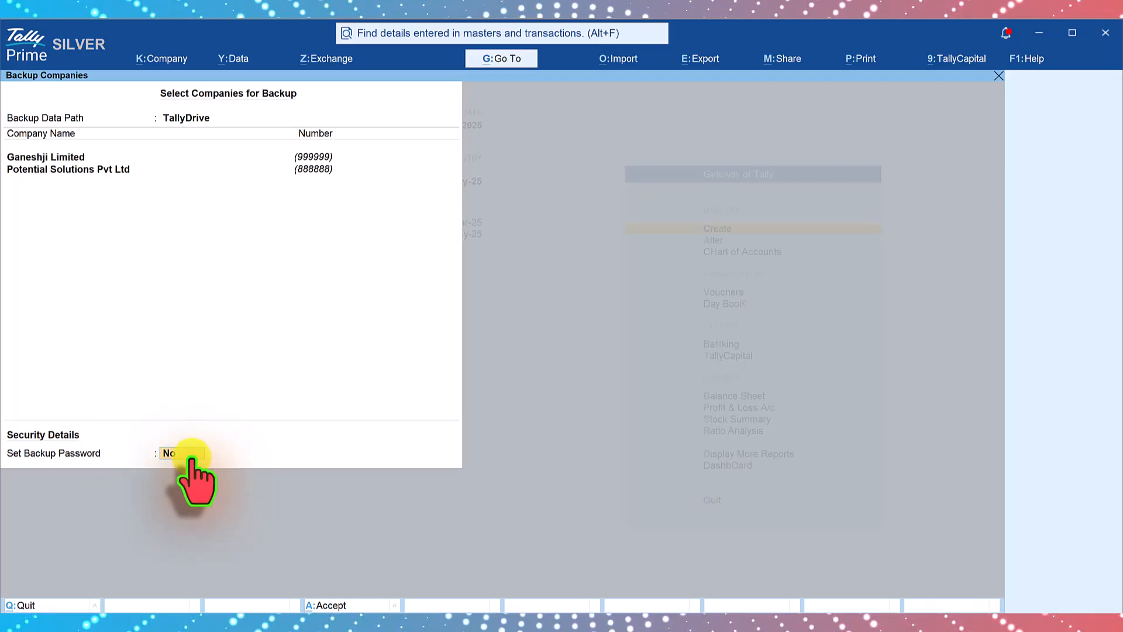
left_click(179, 453)
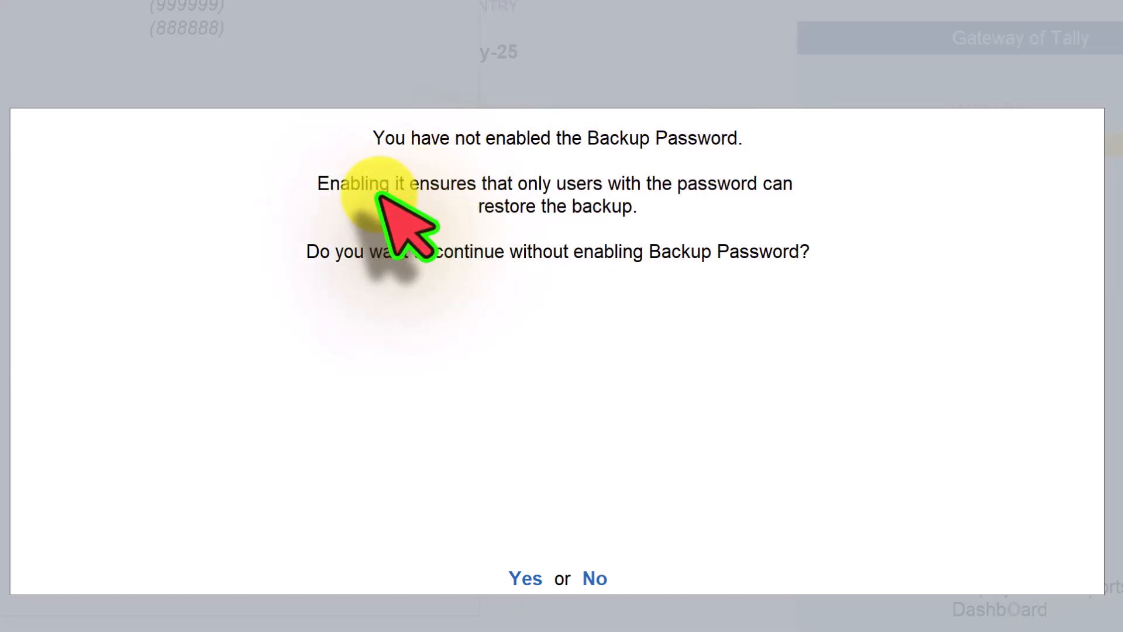
mouse_move(627, 229)
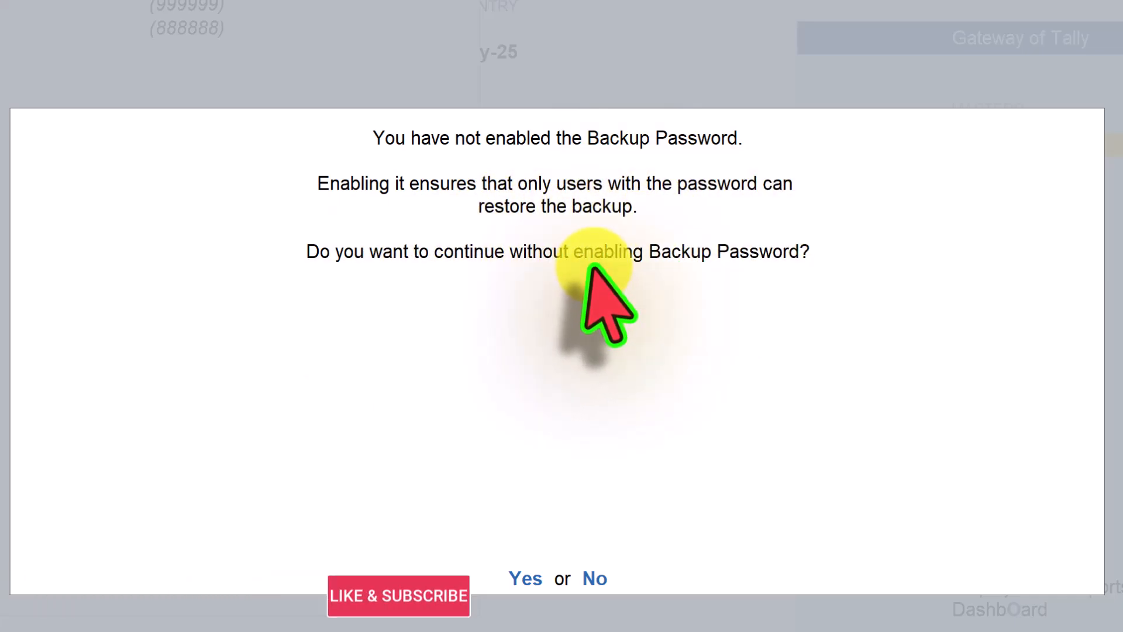
mouse_move(745, 502)
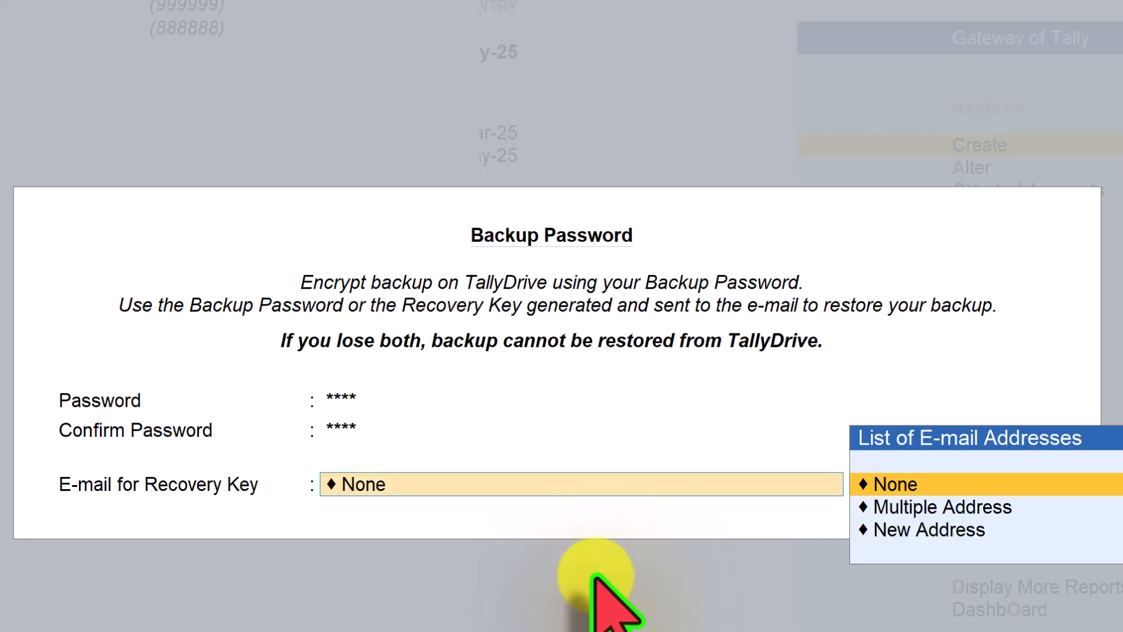
left_click(932, 529)
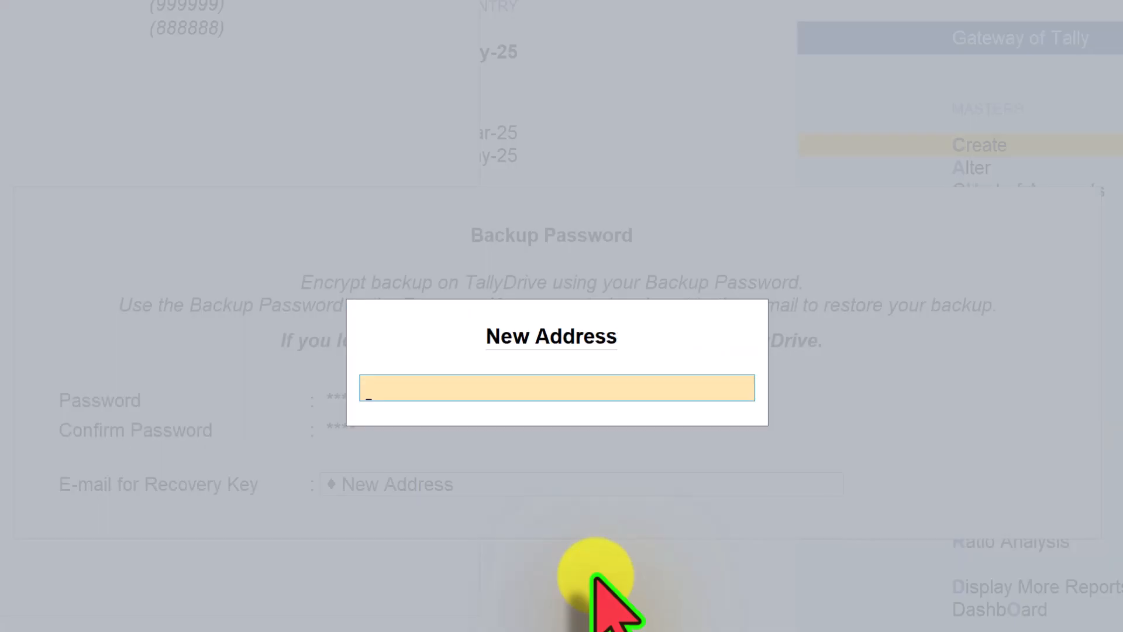
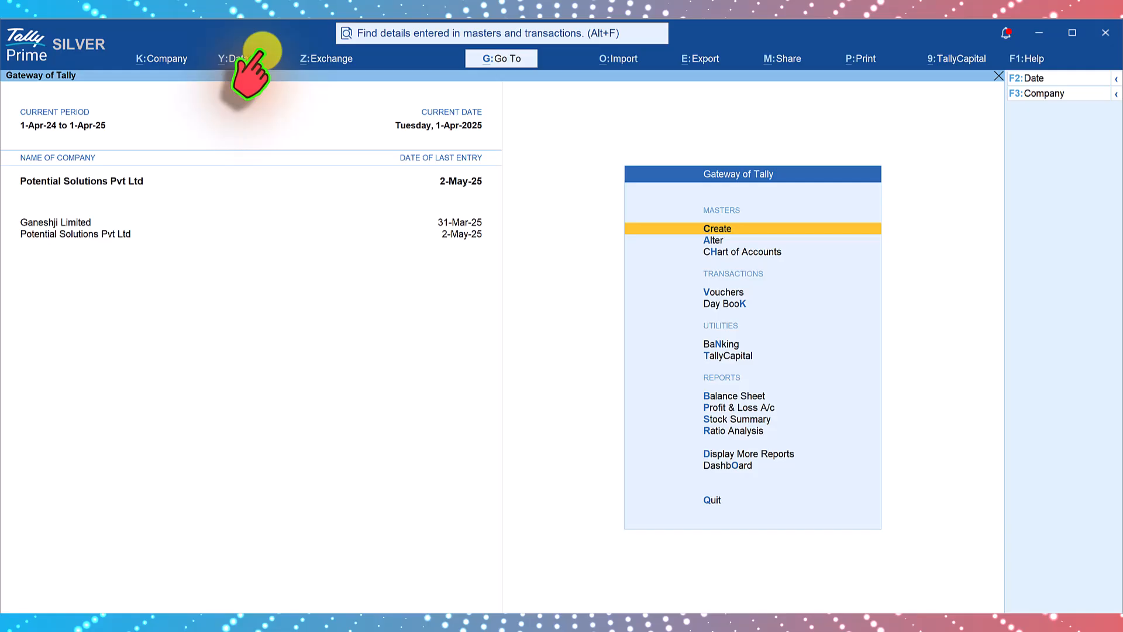
Show Manage TallyDrive listing both company backups dated 25-Dec-25 with sizes and storage.
left_click(232, 59)
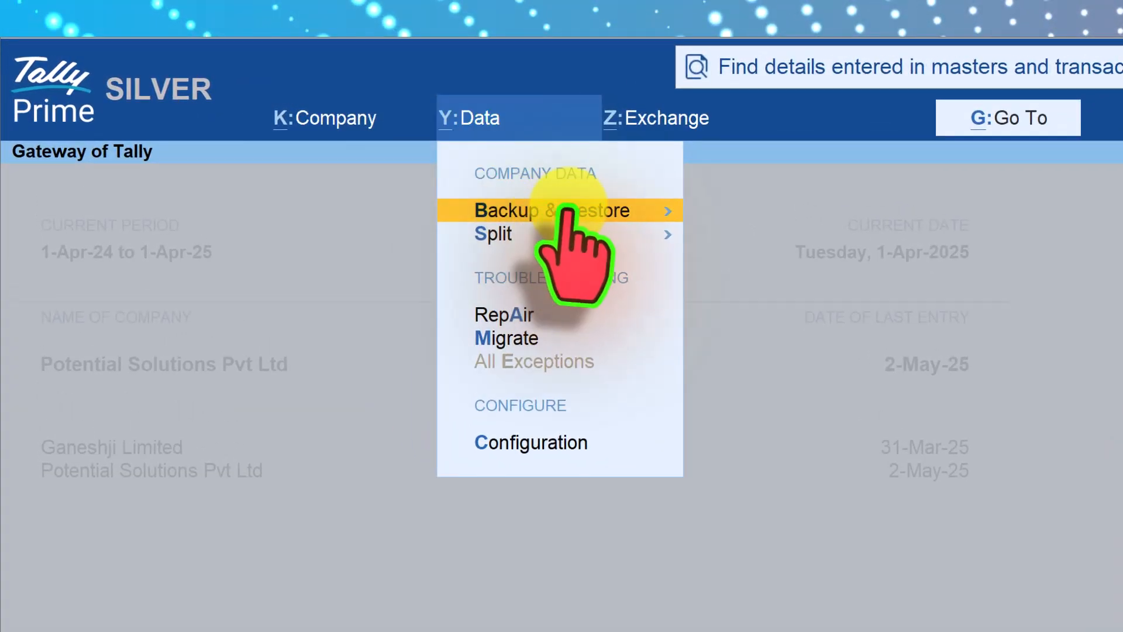
left_click(551, 211)
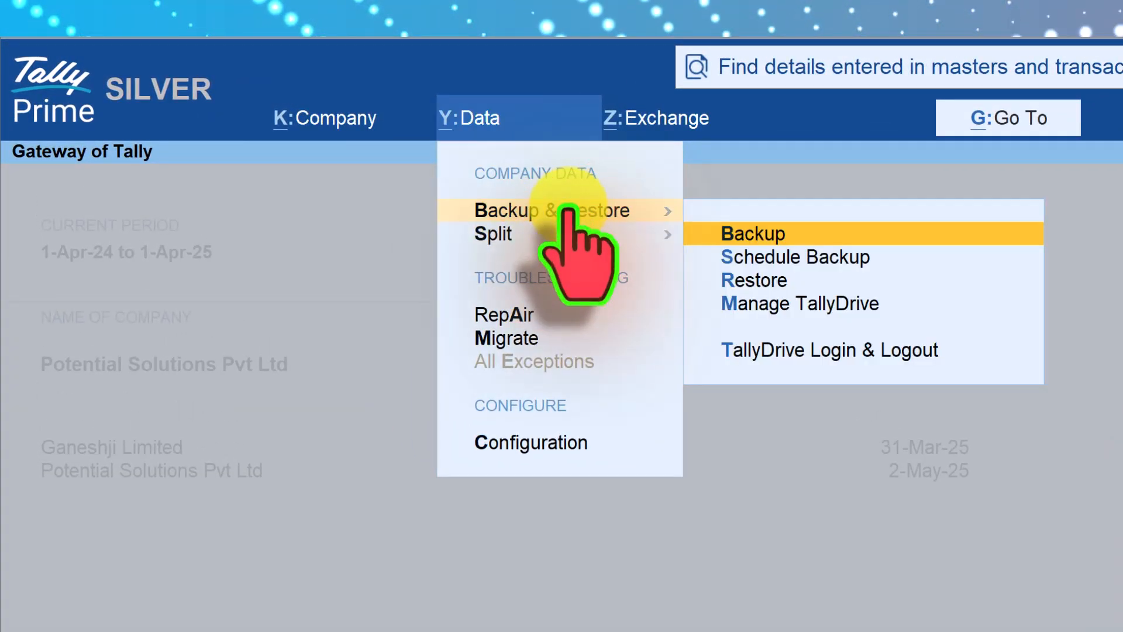
left_click(829, 350)
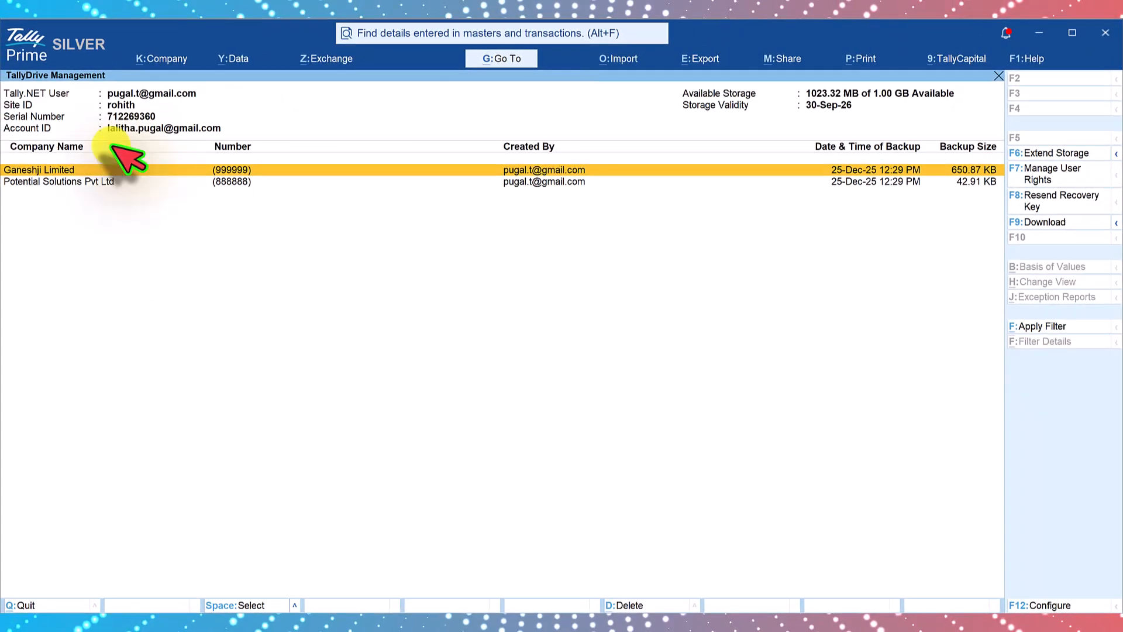
mouse_move(315, 176)
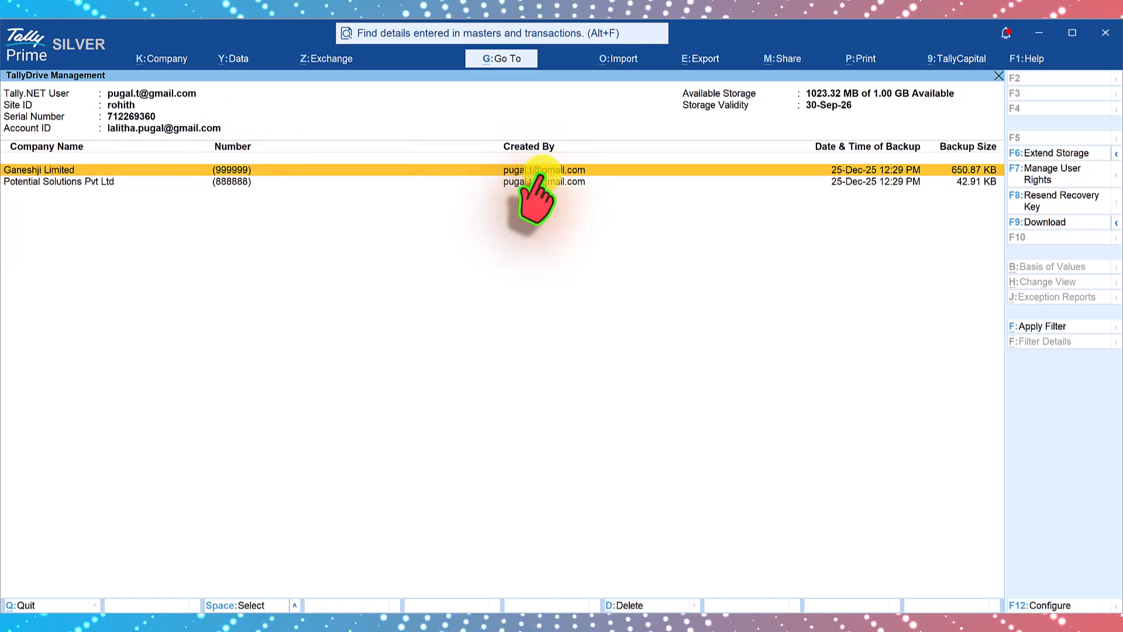
mouse_move(857, 193)
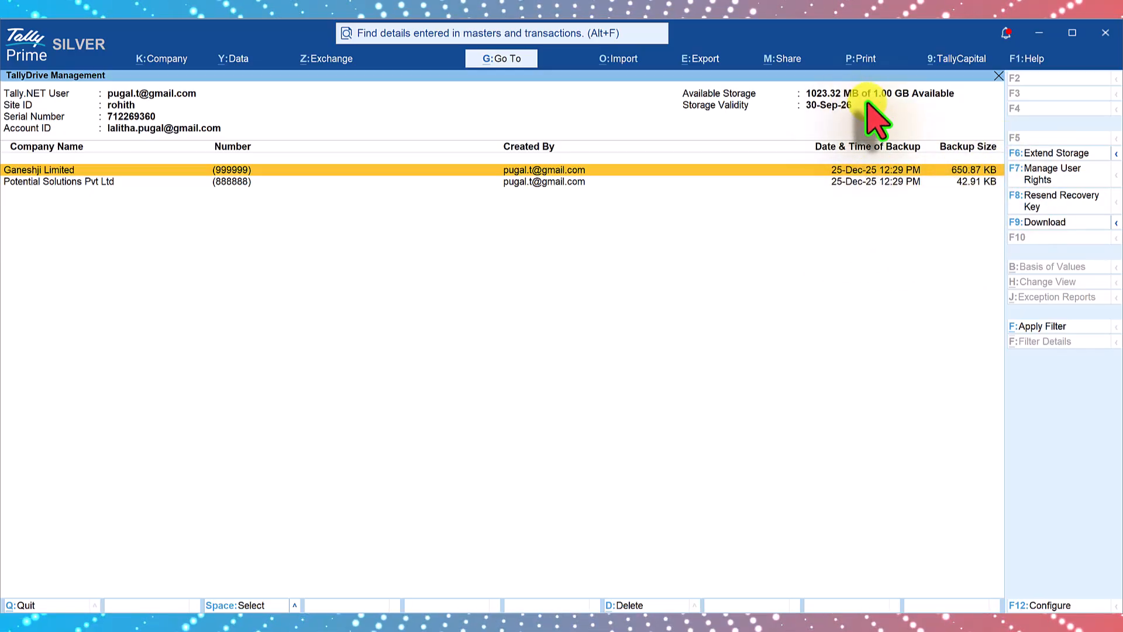
mouse_move(888, 107)
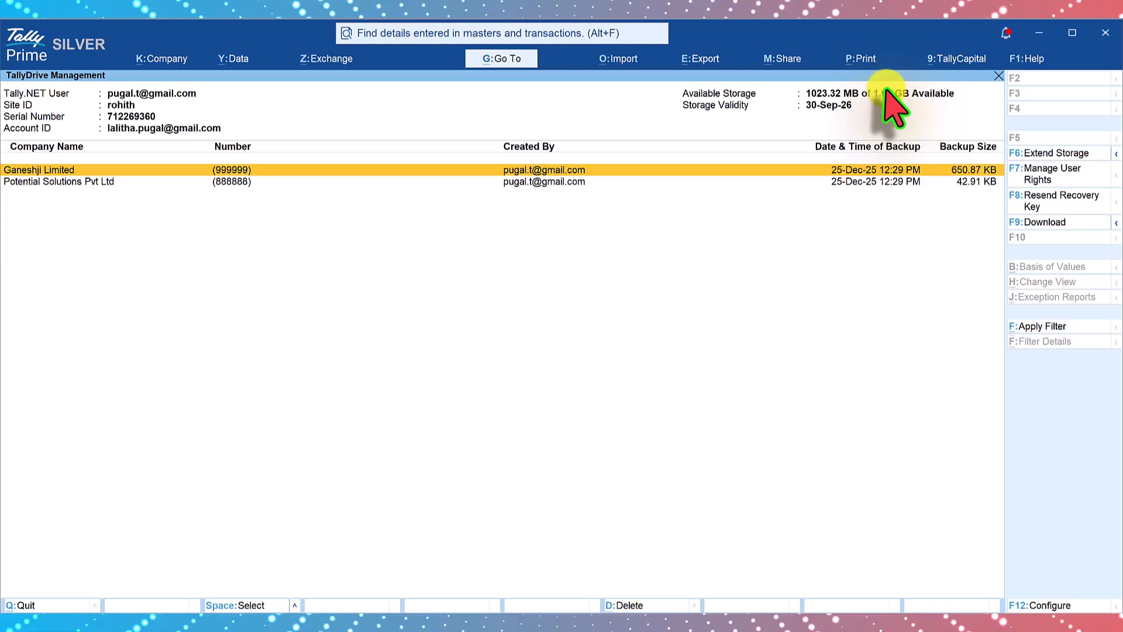
mouse_move(888, 115)
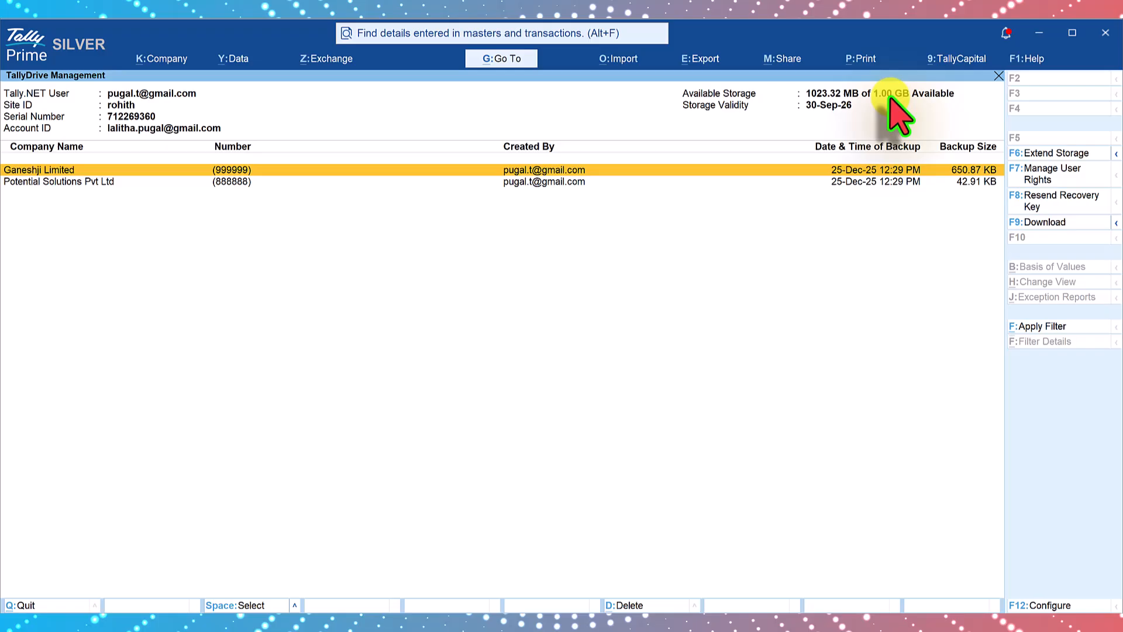
mouse_move(114, 132)
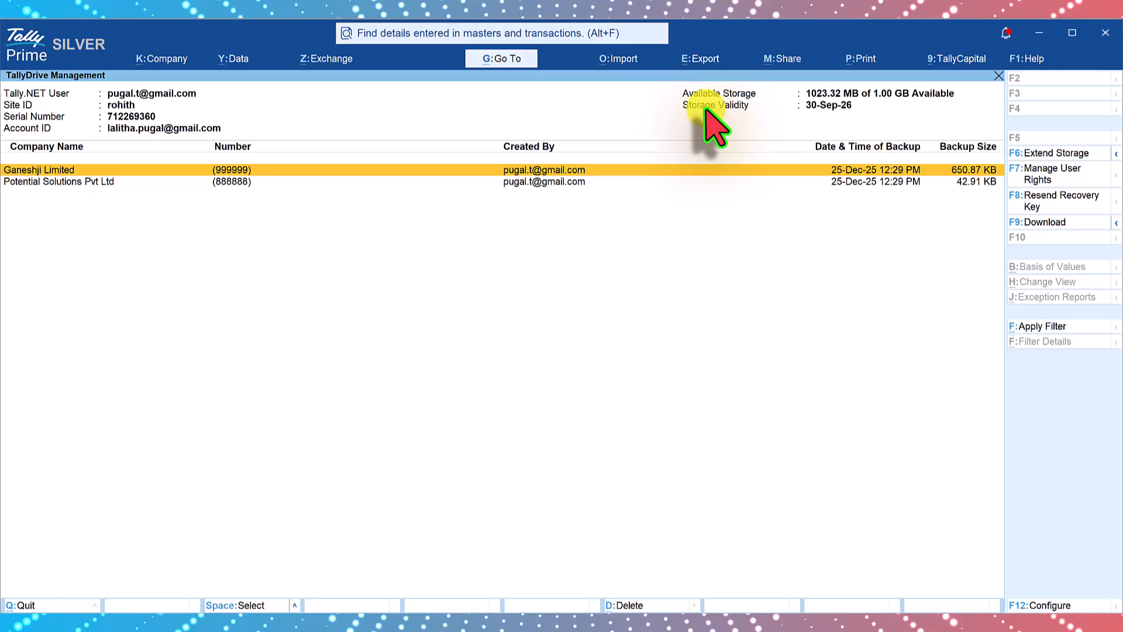
mouse_move(827, 128)
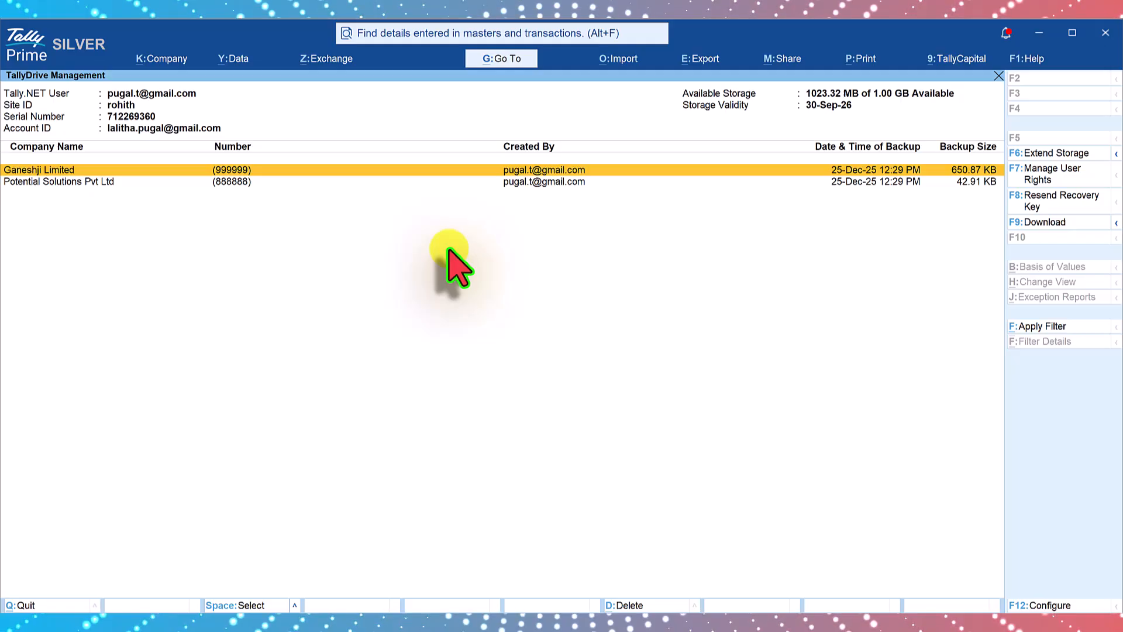
mouse_move(387, 223)
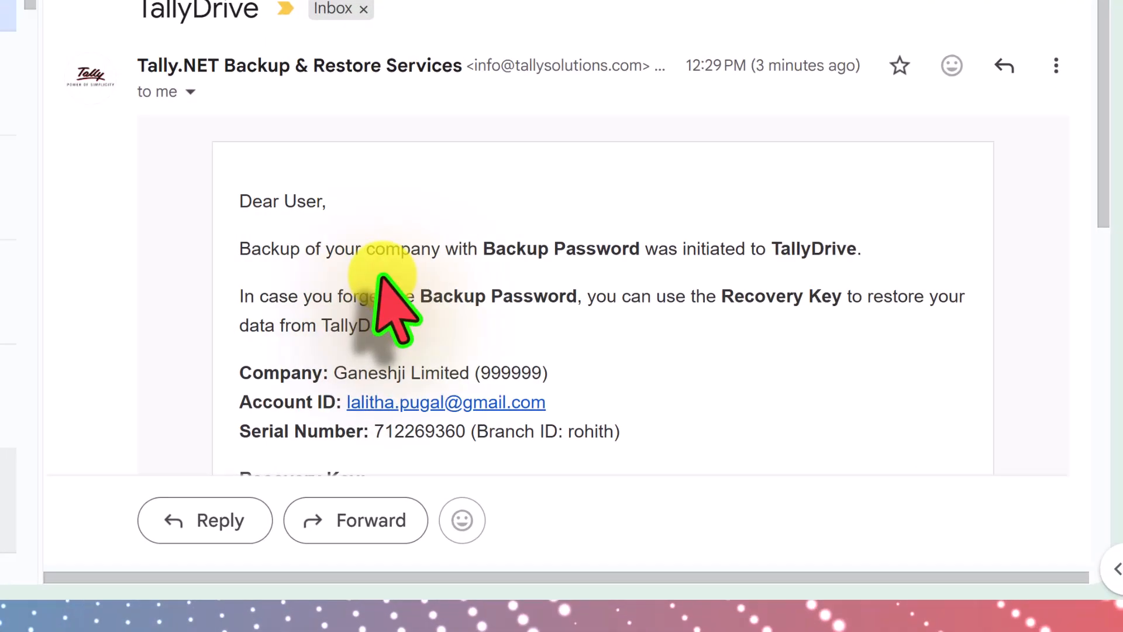
Scroll through the Tally.NET mail showing Ganeshji Limited's recovery key and restore instructions.
scroll("down", 3)
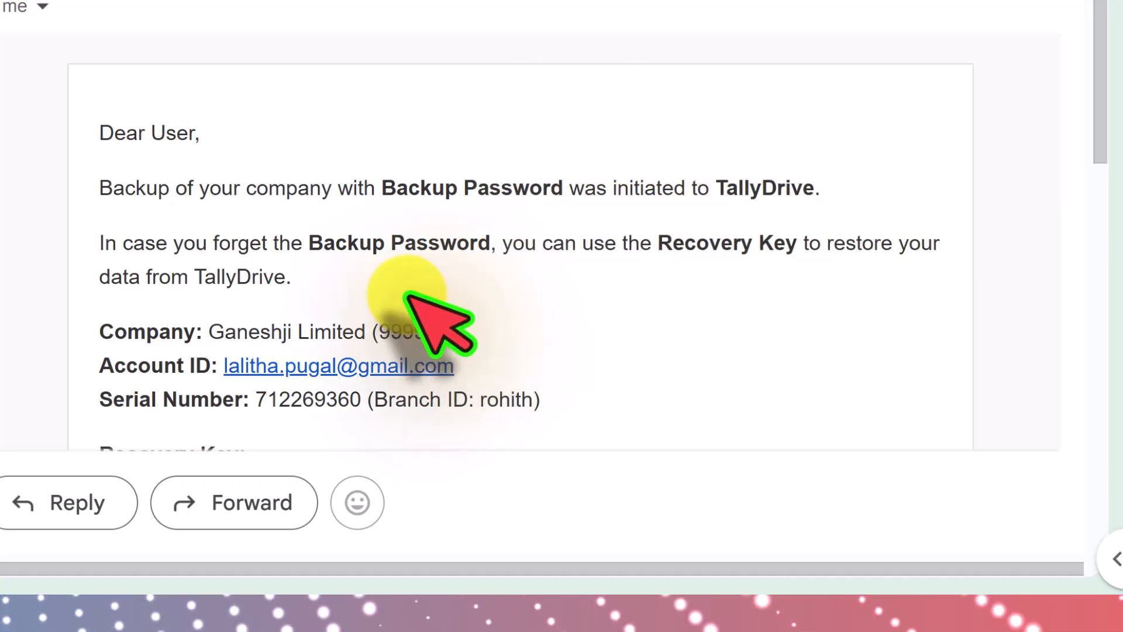
scroll("down", 3)
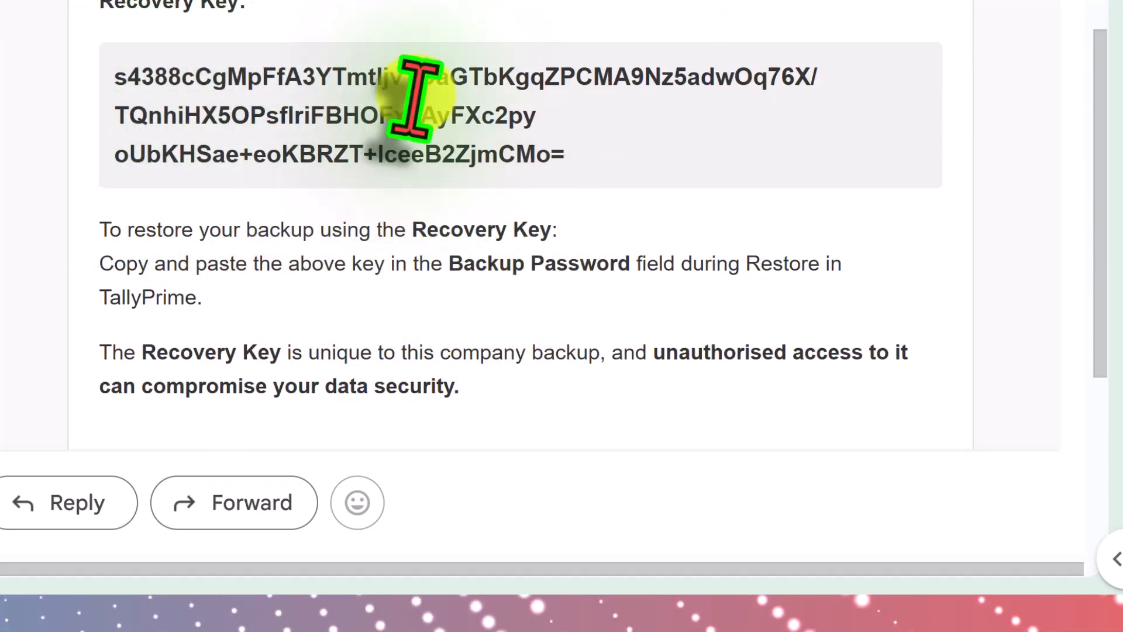
scroll("up", 3)
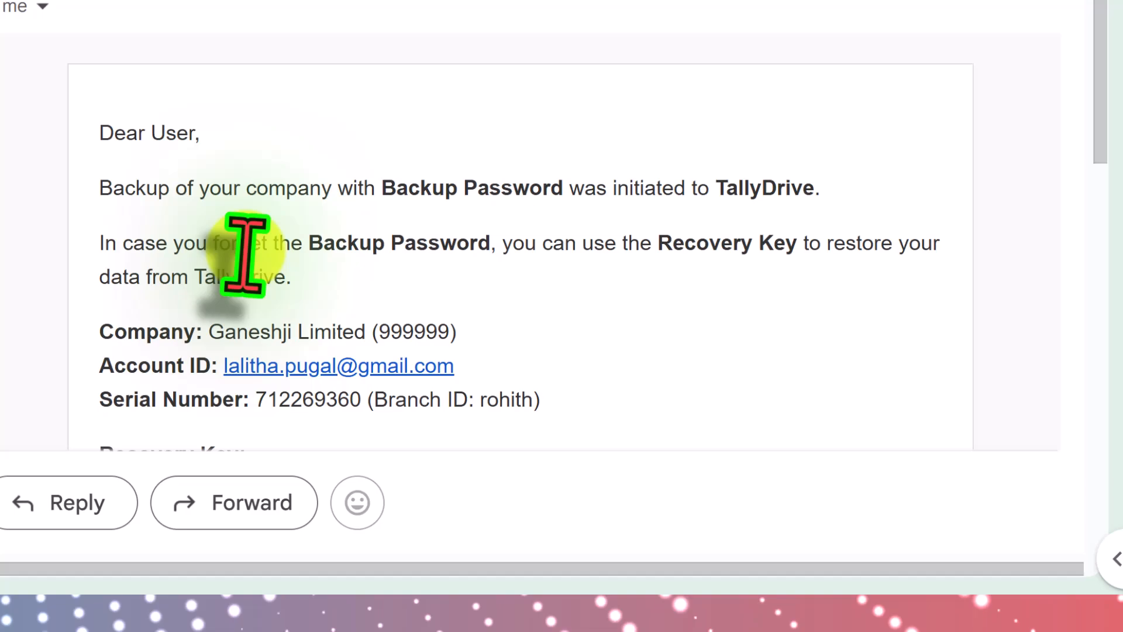
mouse_move(641, 257)
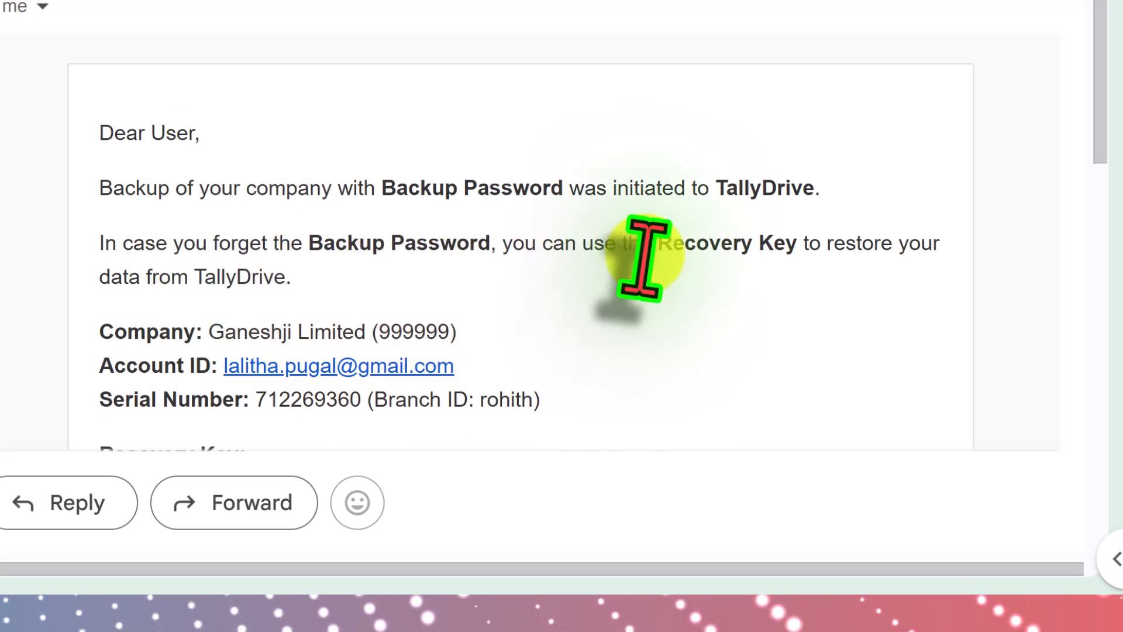
mouse_move(692, 179)
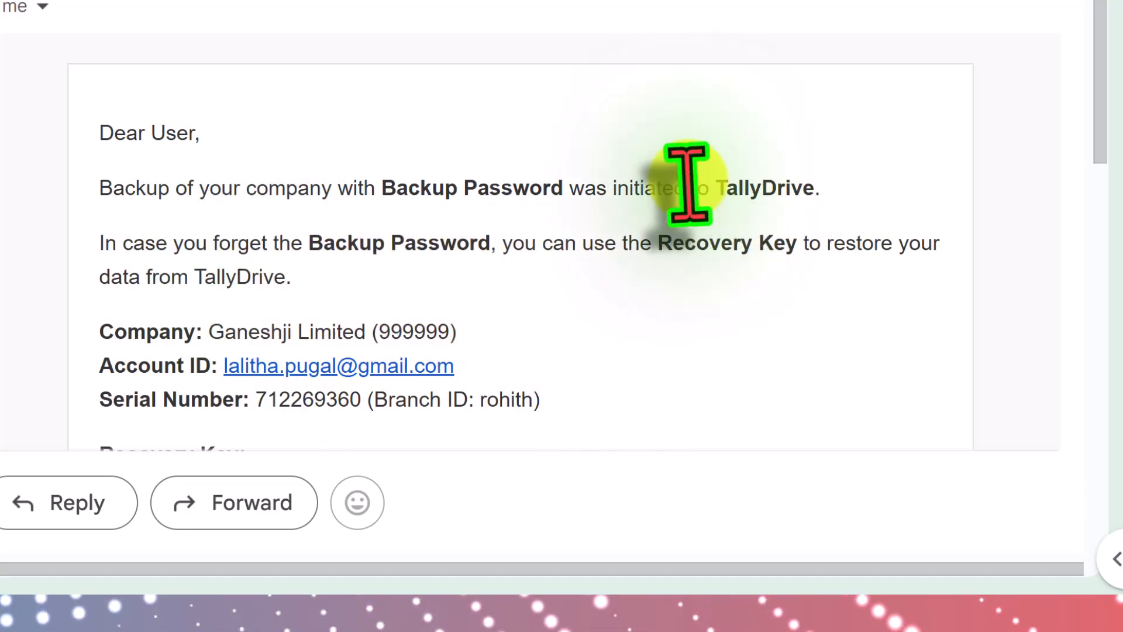
scroll("down", 3)
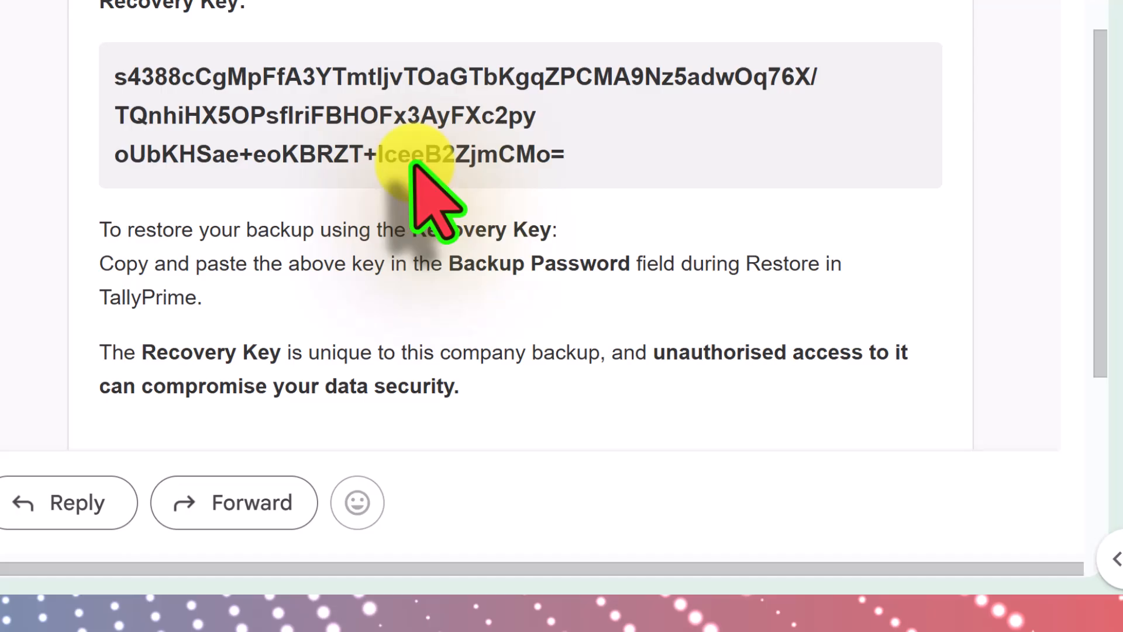
scroll("down", 3)
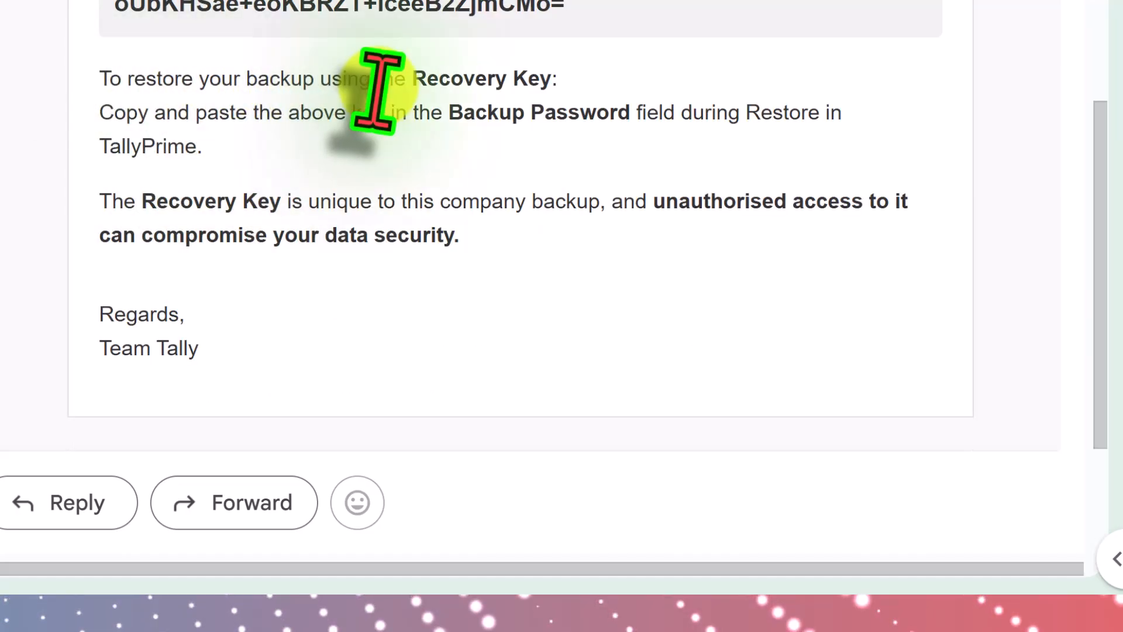